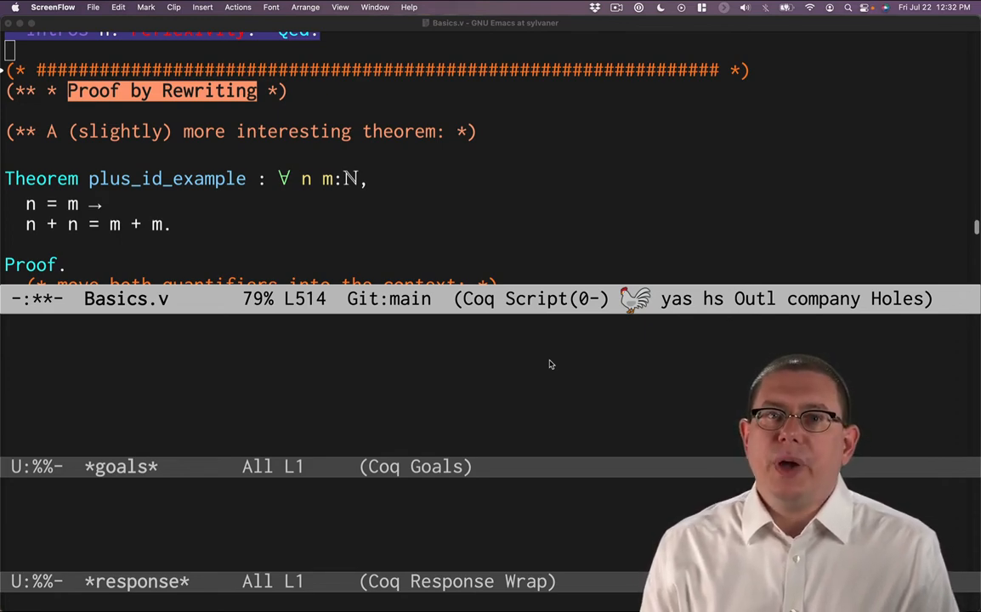
mouse_move(295, 209)
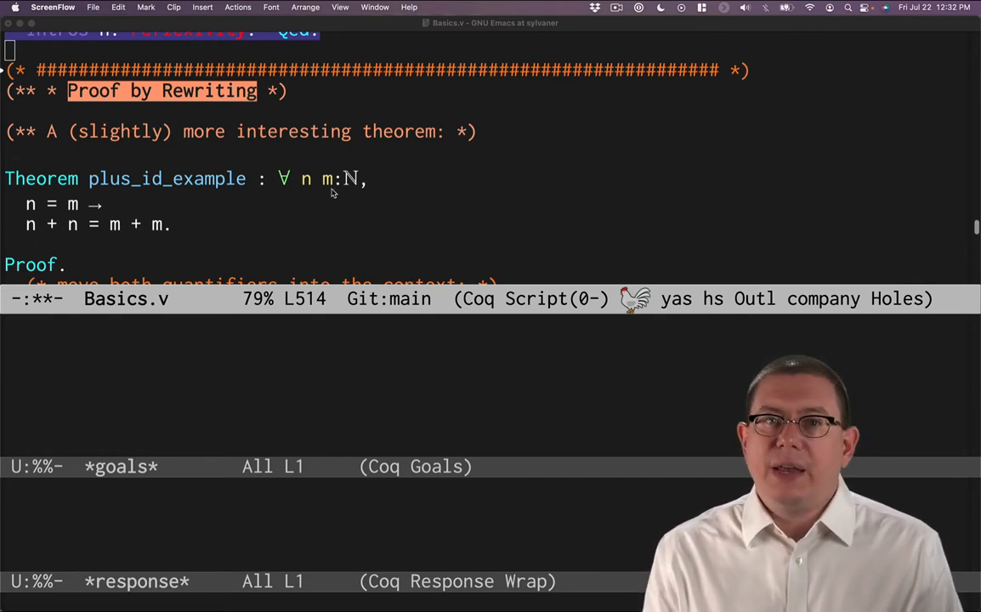
Scroll down to the plus_id_example proof around 'intros n m.'
scroll("down", 3)
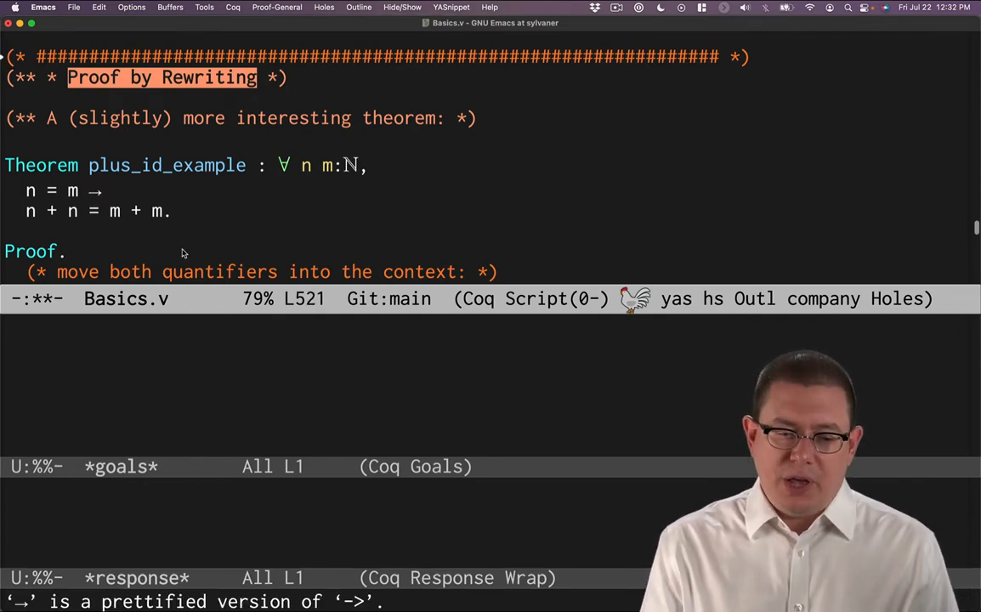
mouse_move(259, 500)
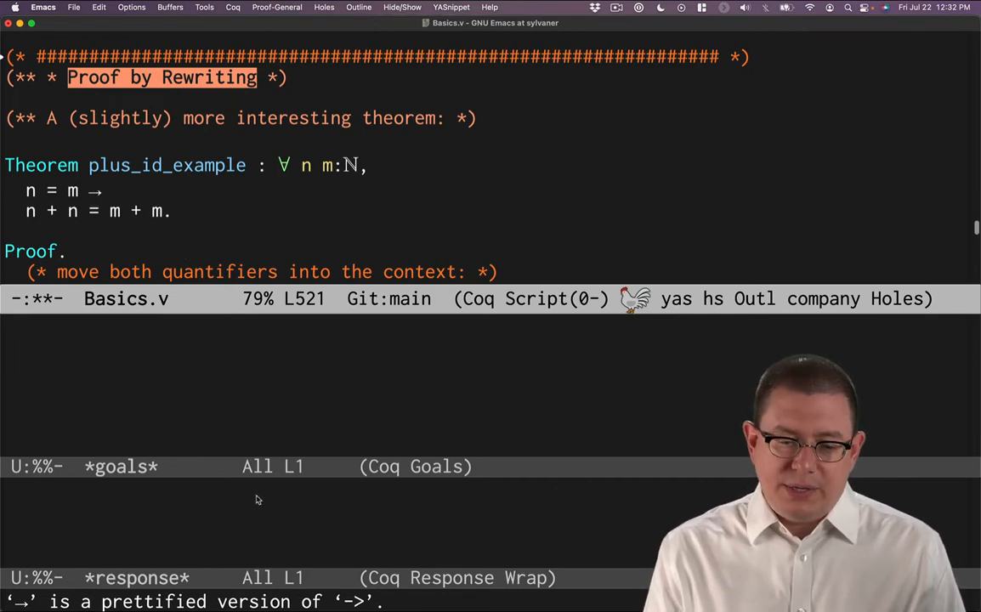
mouse_move(292, 299)
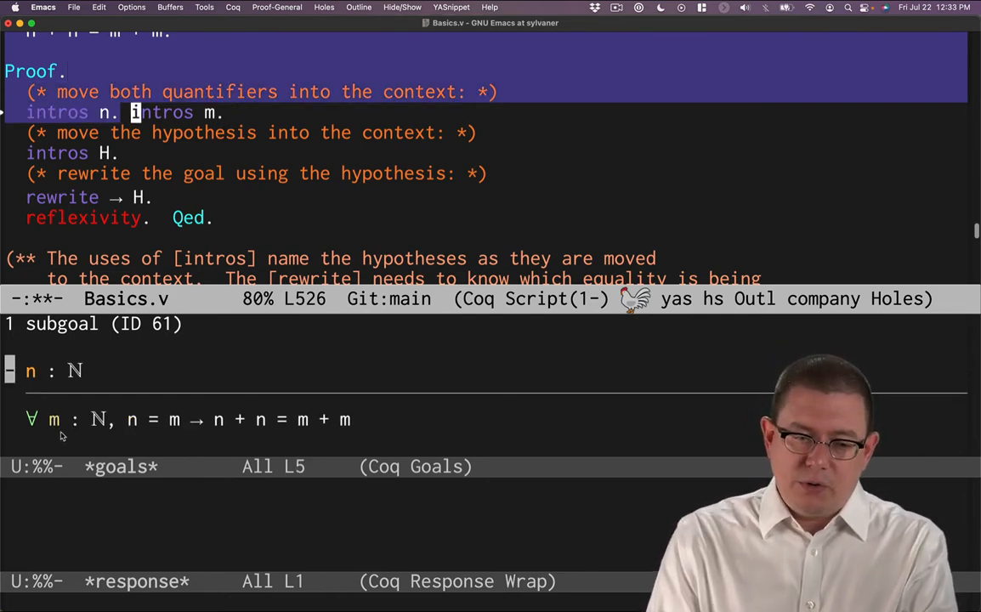
mouse_move(129, 435)
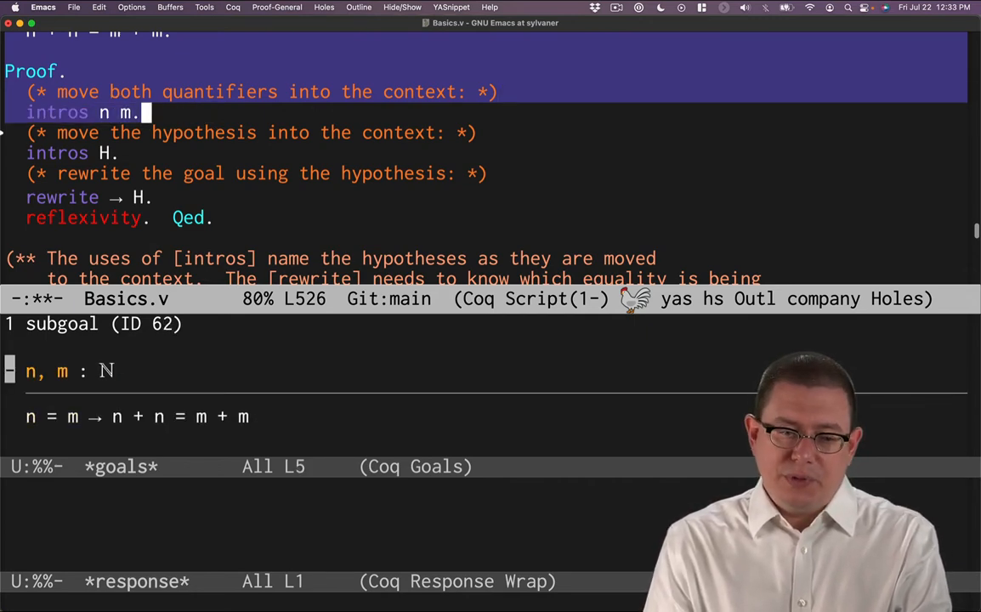
mouse_move(132, 384)
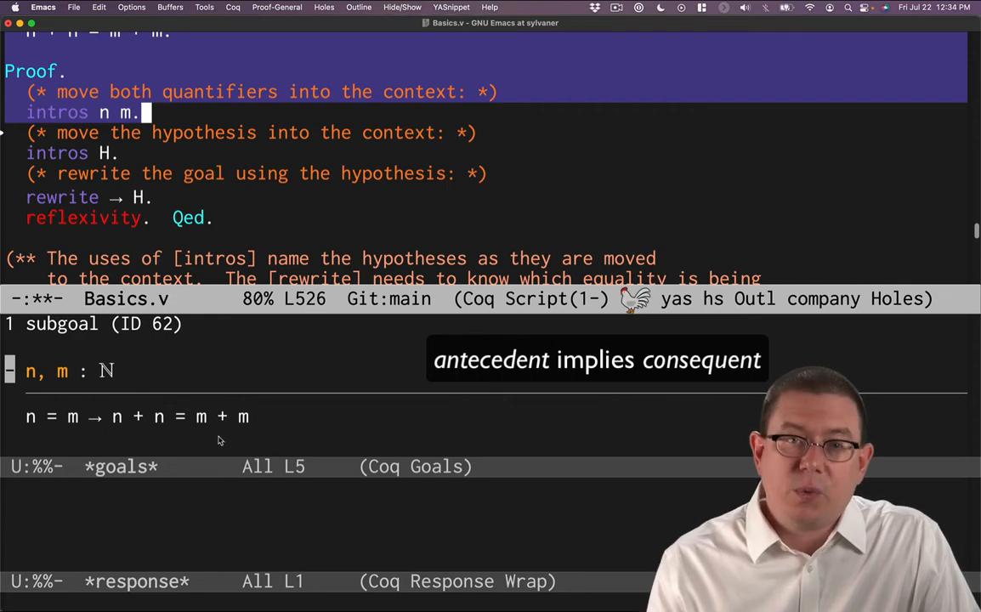
mouse_move(181, 238)
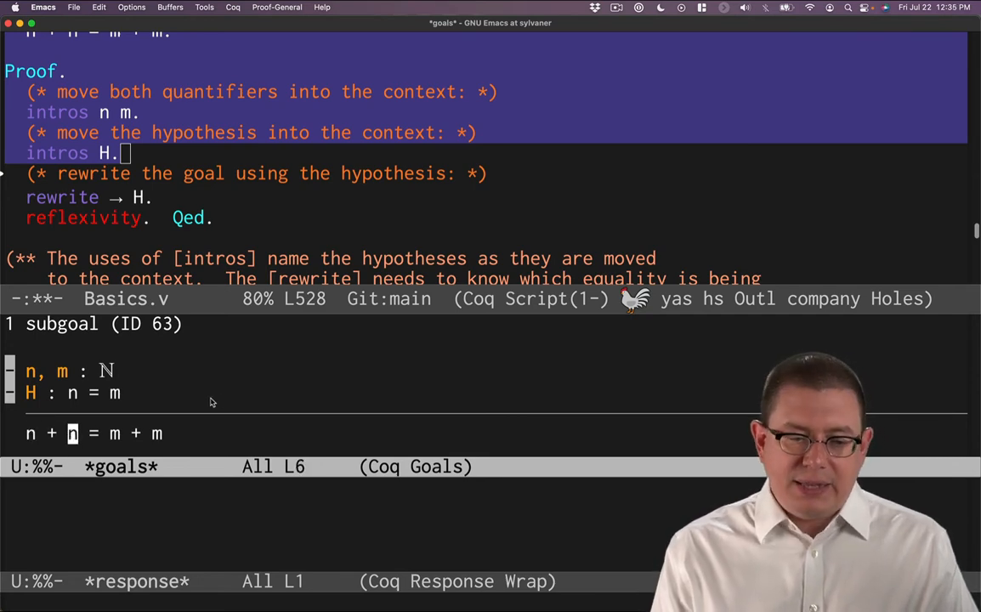
mouse_move(218, 401)
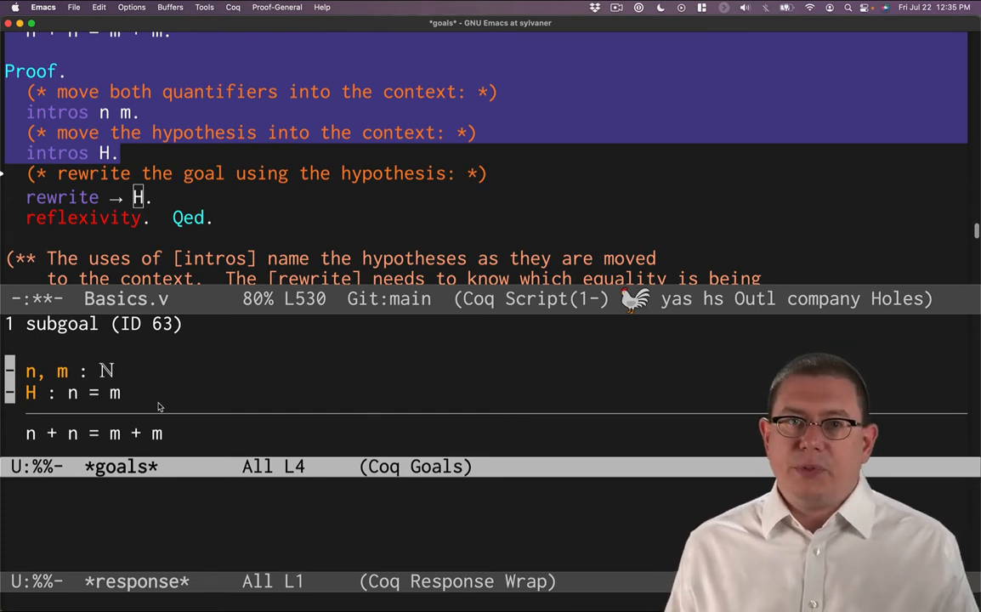
mouse_move(162, 348)
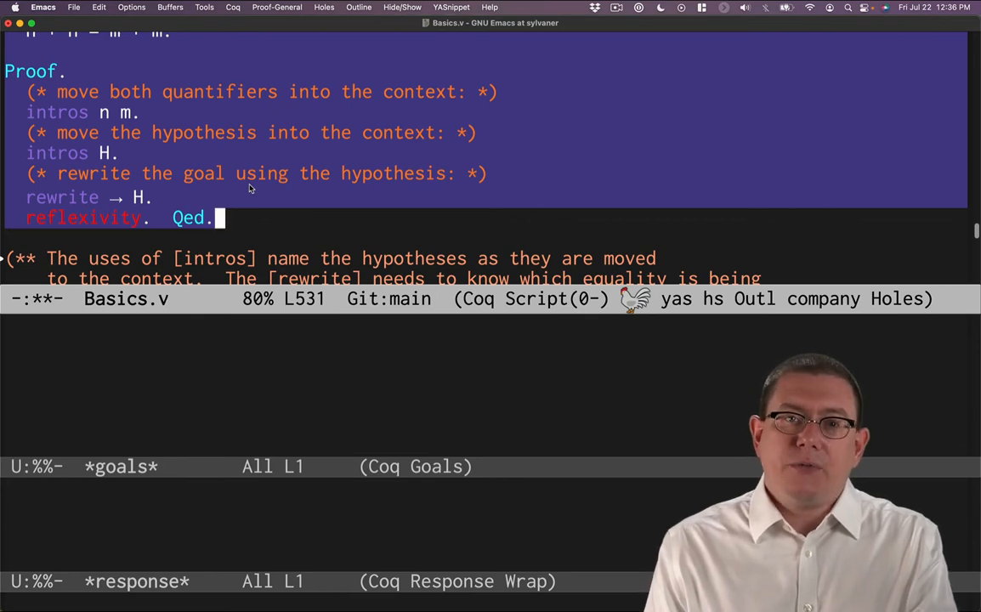
Scroll down to the Check mult_n_O and Check mult_n_Sm commands
scroll("down", 3)
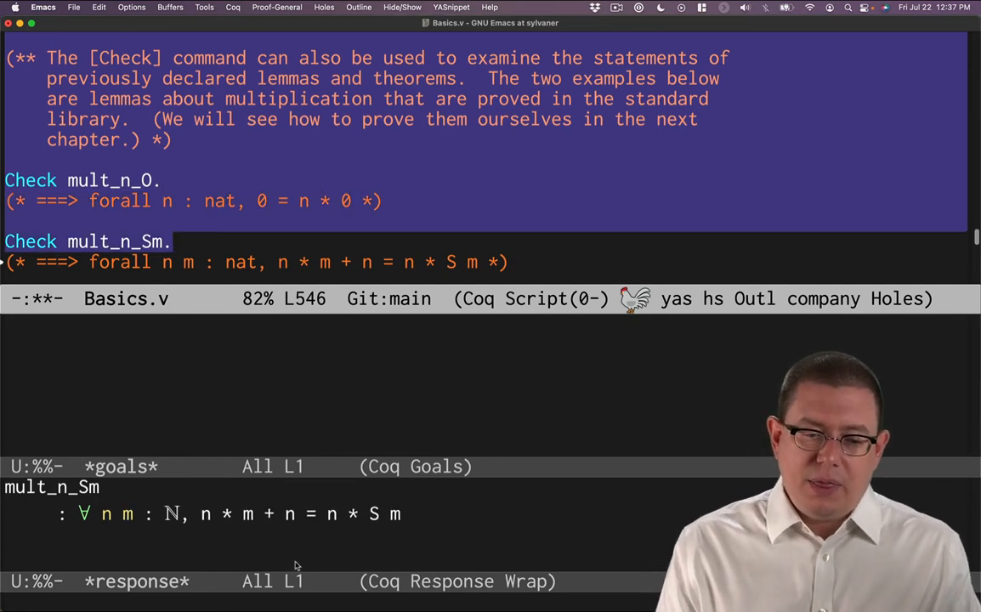
mouse_move(122, 530)
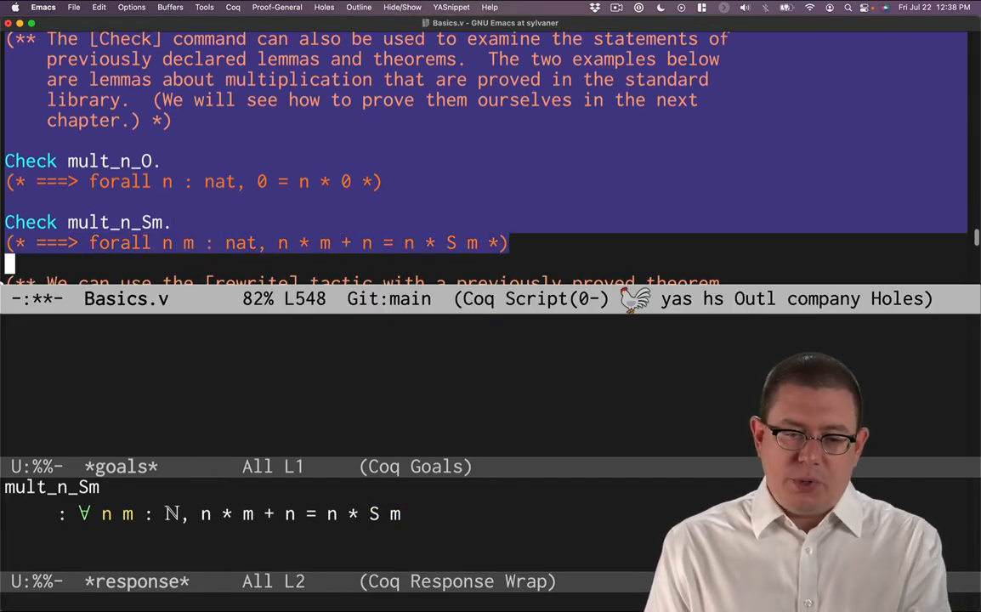
mouse_move(391, 197)
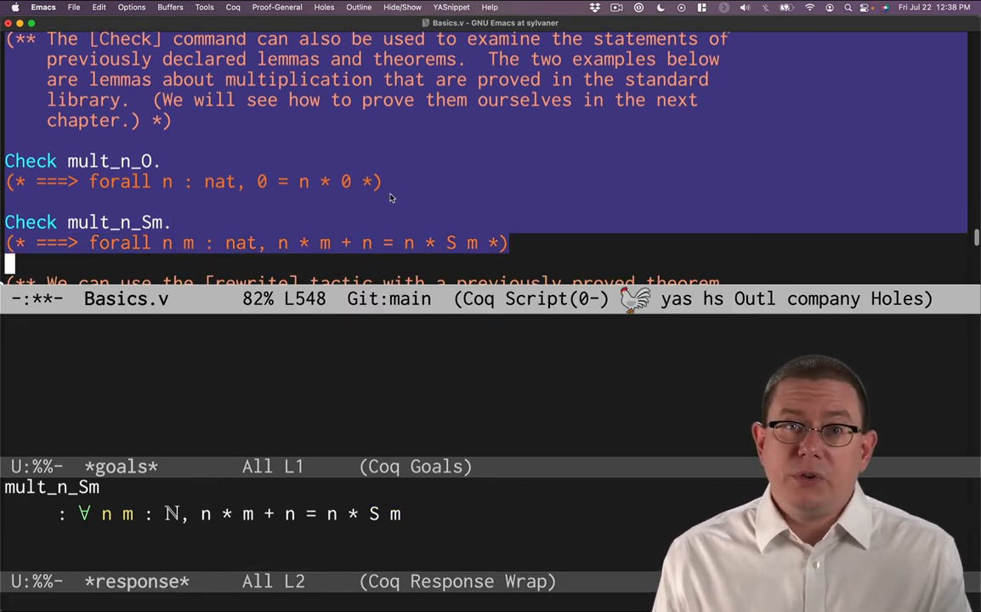
Scroll down to the Theorem mult_n_0_m_0 statement and its Proof line
scroll("down", 3)
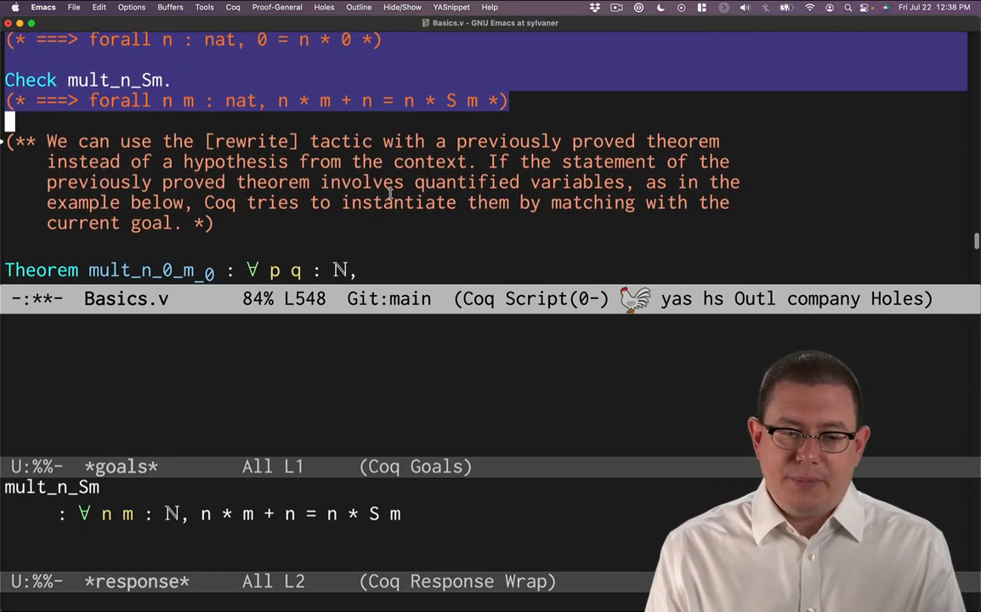
mouse_move(321, 242)
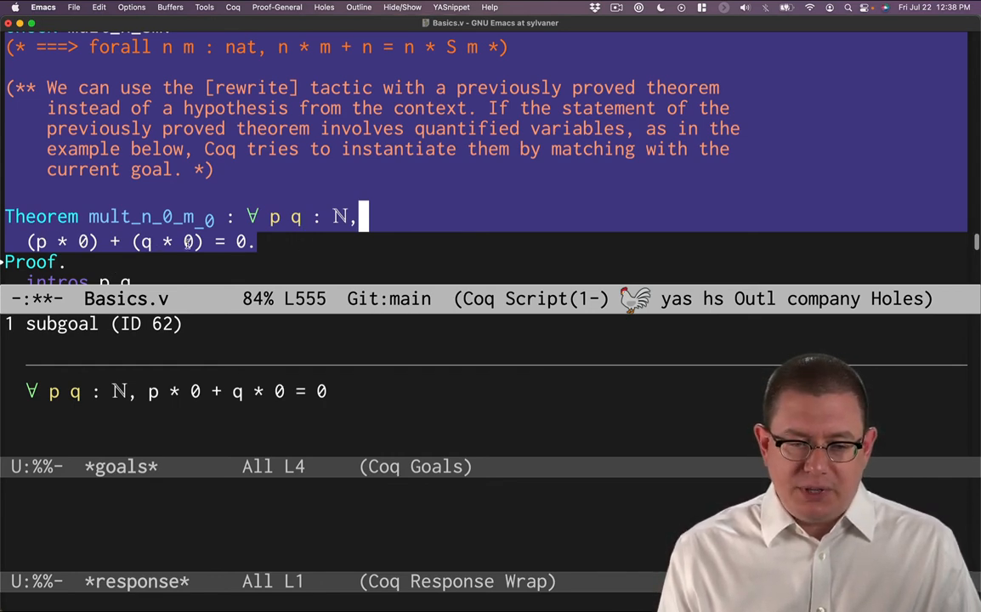
Evaluate mult_n_0_m_0 through 'intros p q', leaving goal p * 0 + q * 0 = 0
left_click(241, 241)
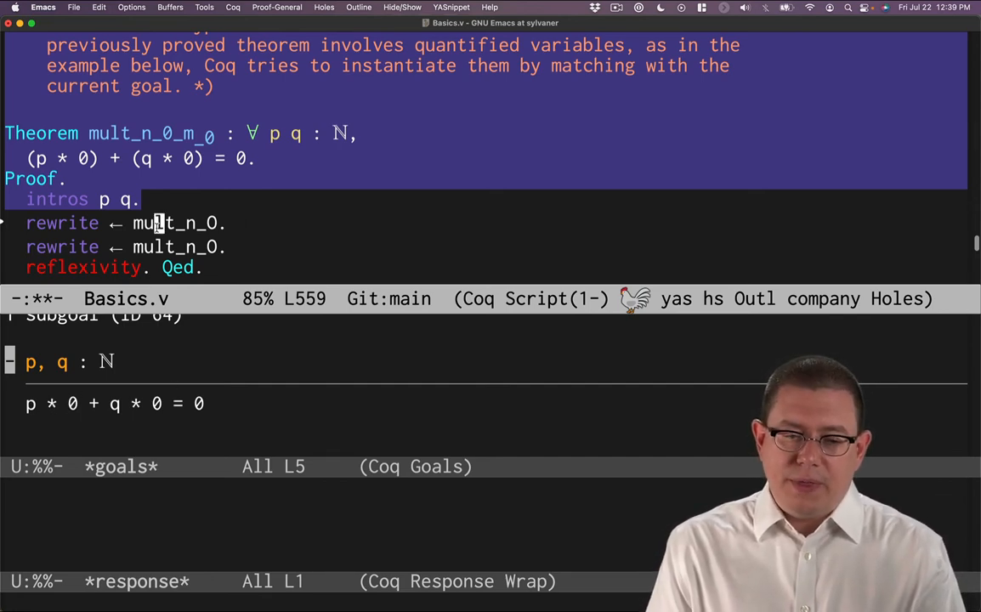
scroll("up", 3)
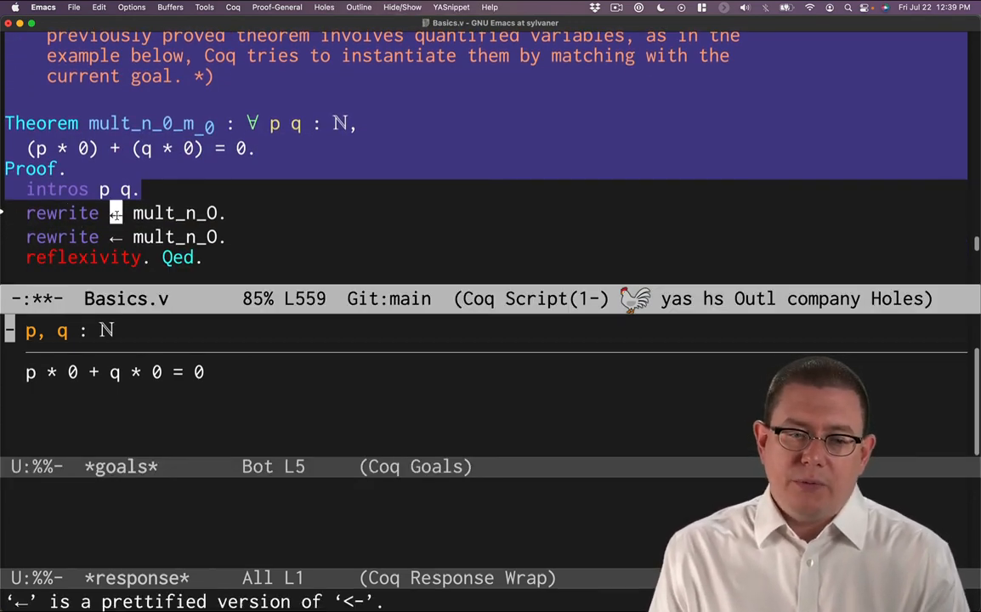
mouse_move(263, 270)
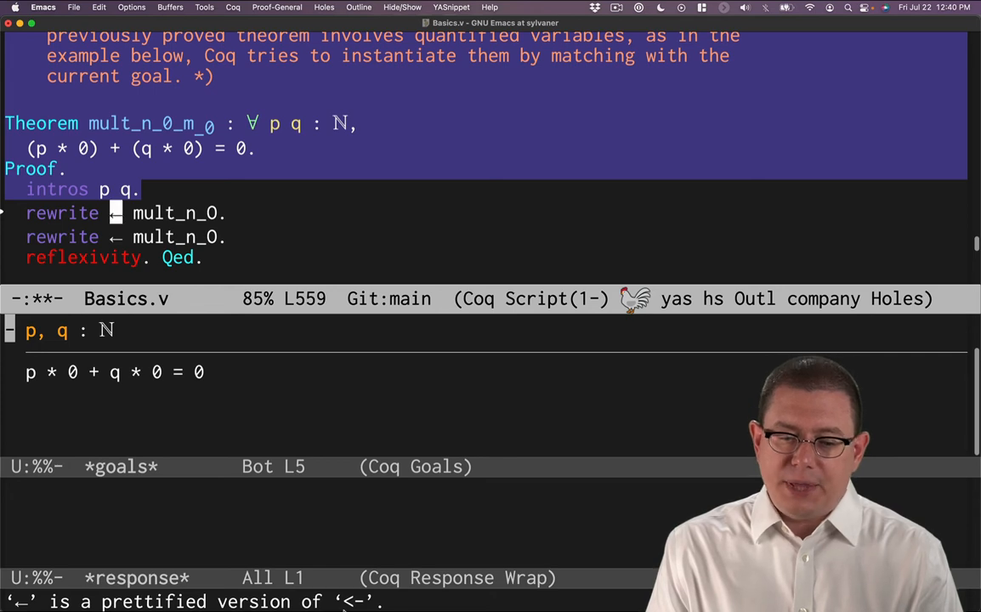
mouse_move(221, 306)
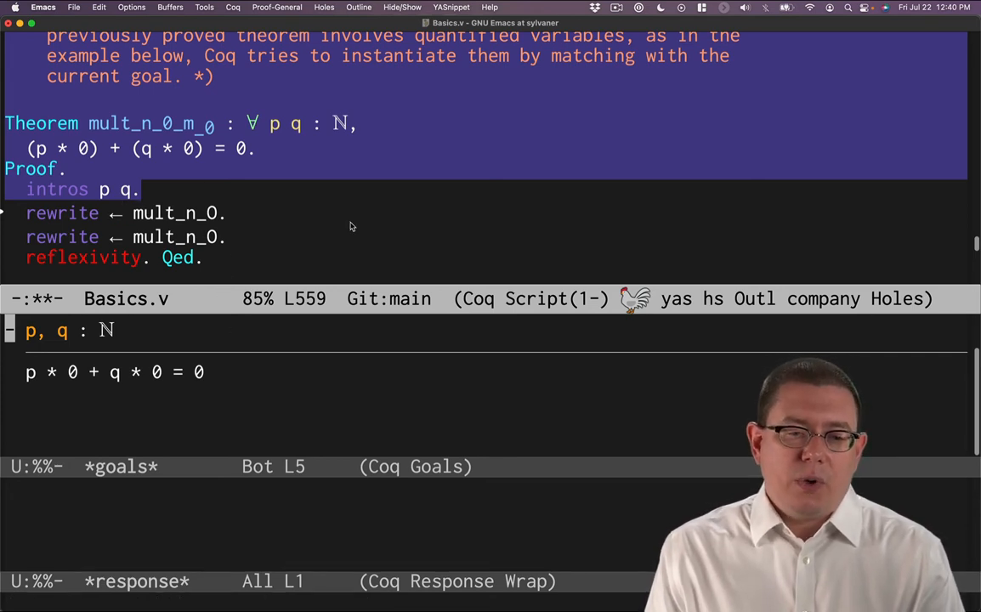
mouse_move(264, 221)
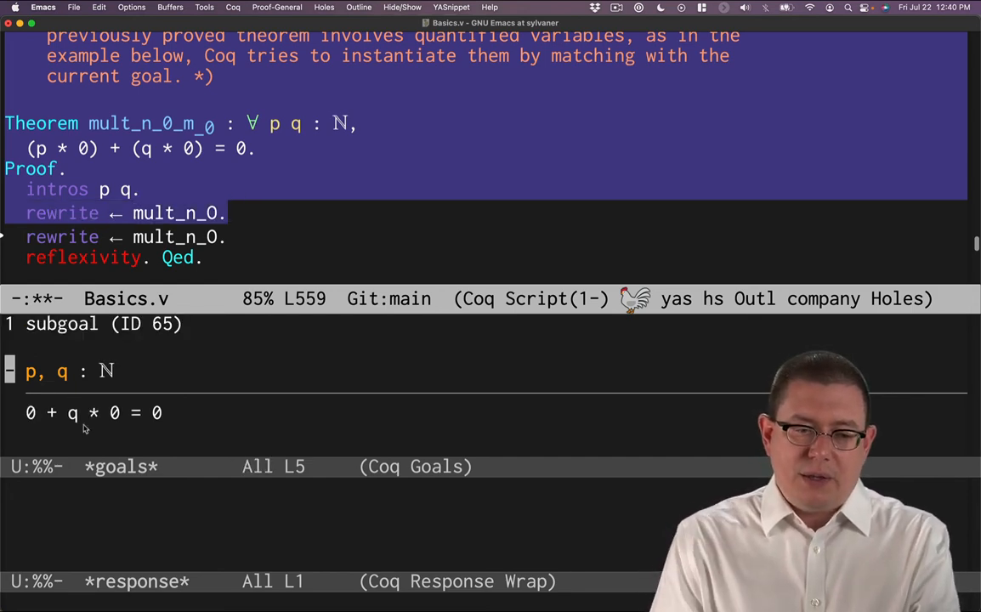
mouse_move(36, 439)
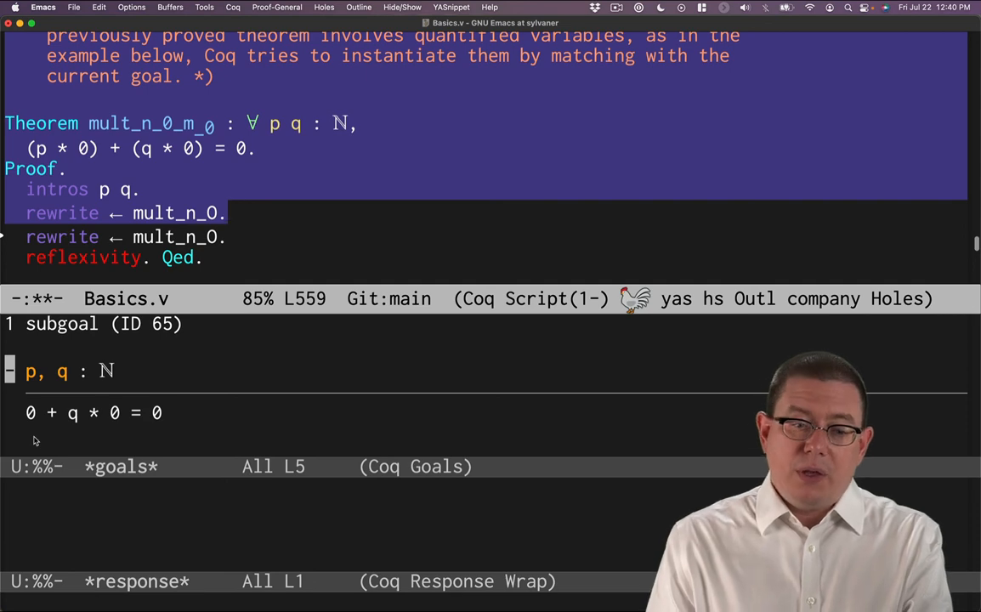
mouse_move(116, 434)
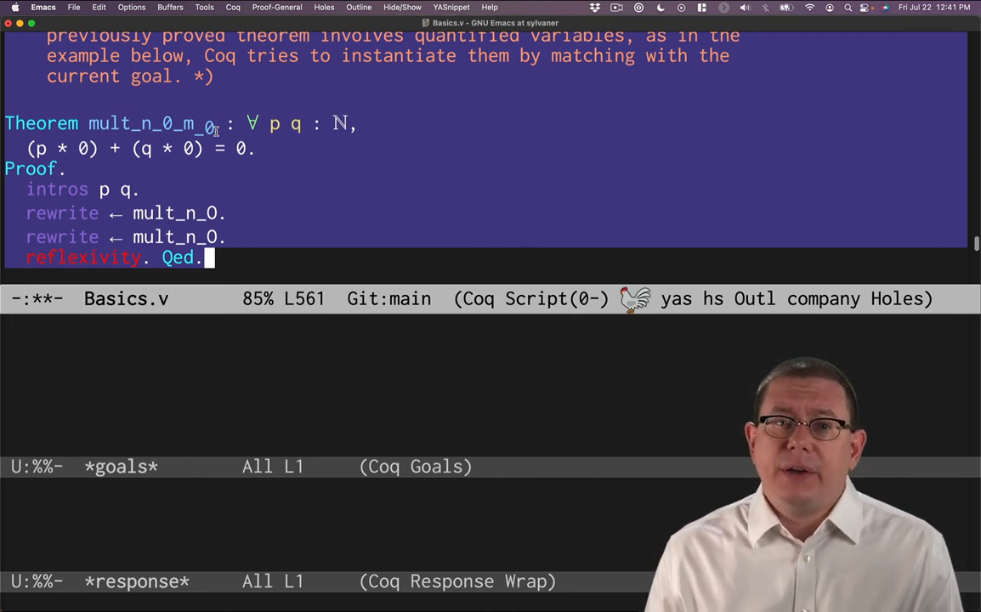
mouse_move(230, 232)
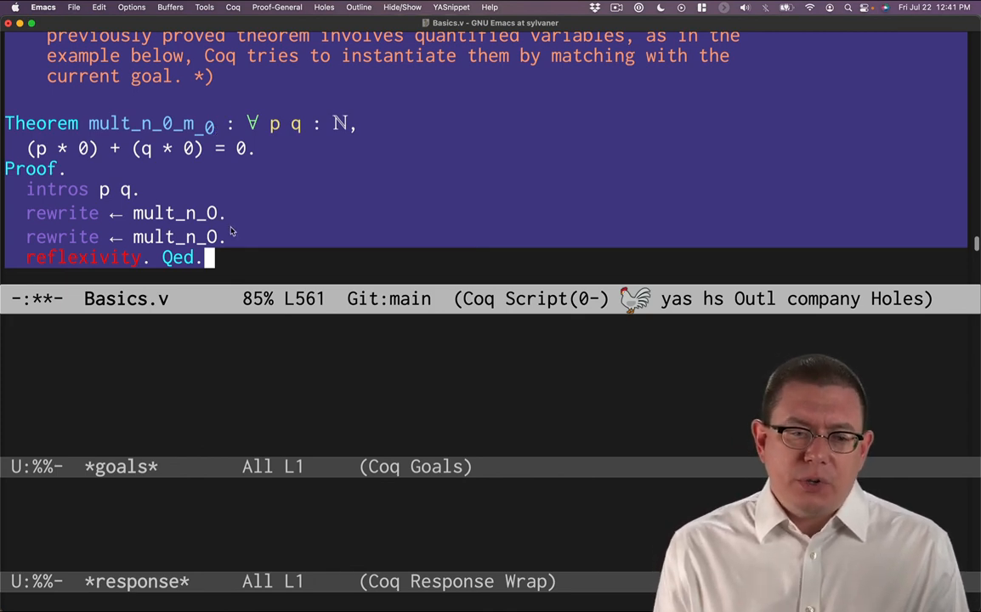